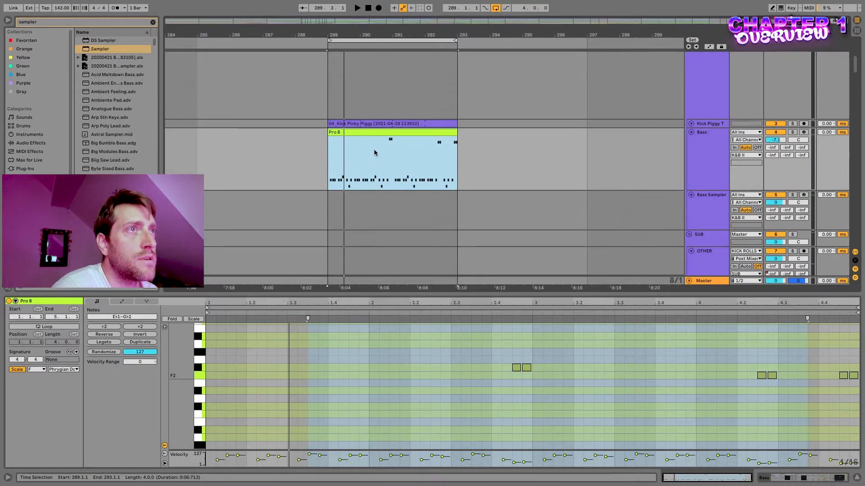
pyautogui.moveTo(588, 143)
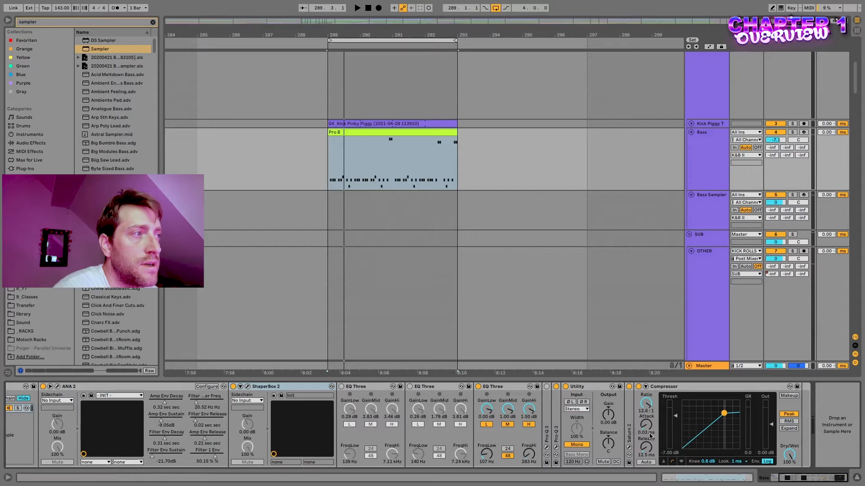
pyautogui.moveTo(671, 402)
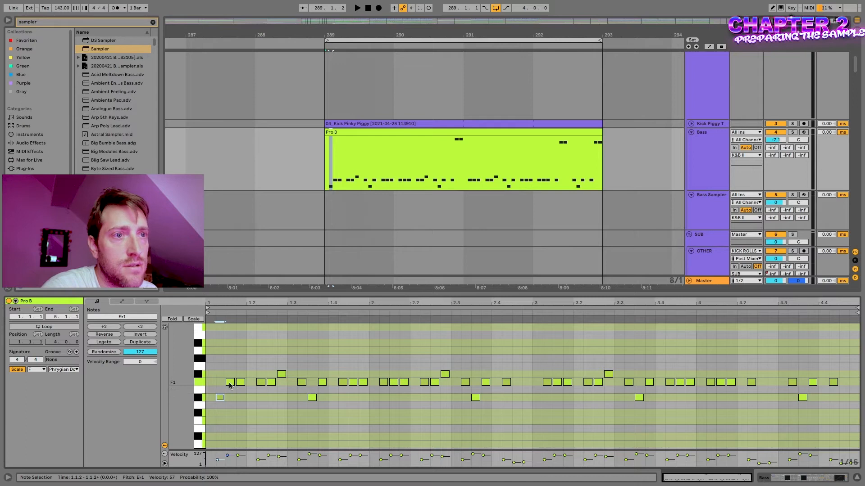
# - Delete repeated bass notes and adjust the F1 note into a two-bar chromatic climb
pyautogui.click(230, 390)
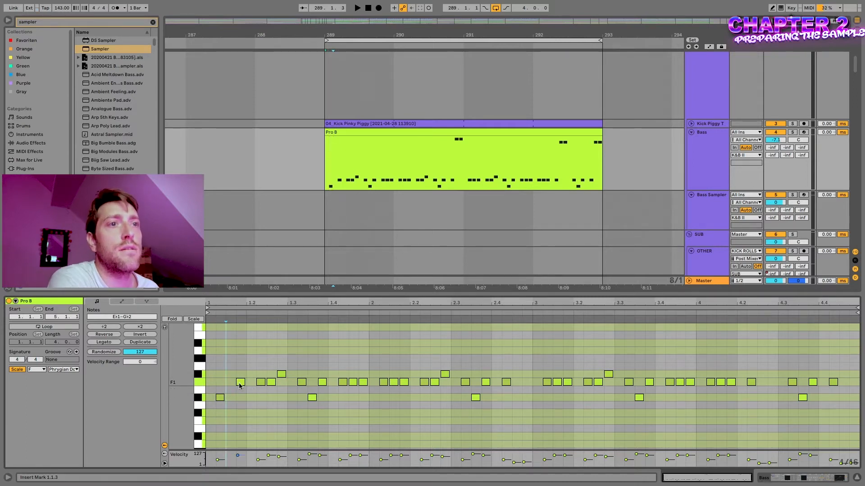
pyautogui.click(229, 390)
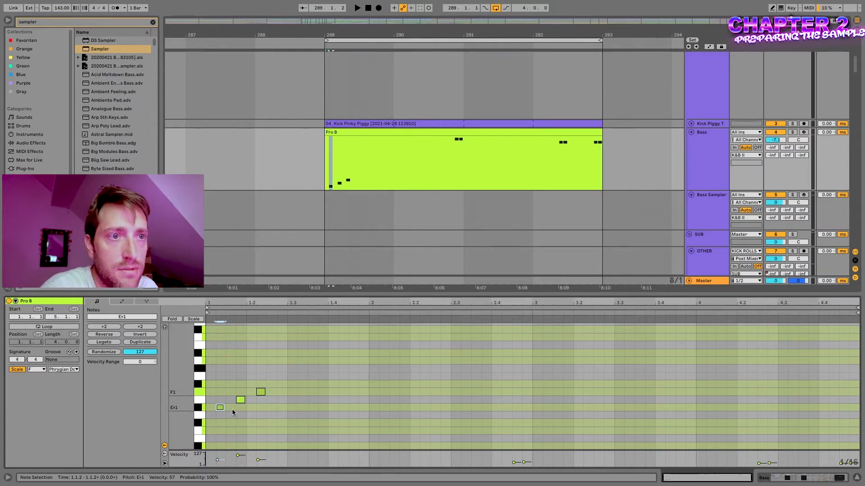
pyautogui.click(241, 400)
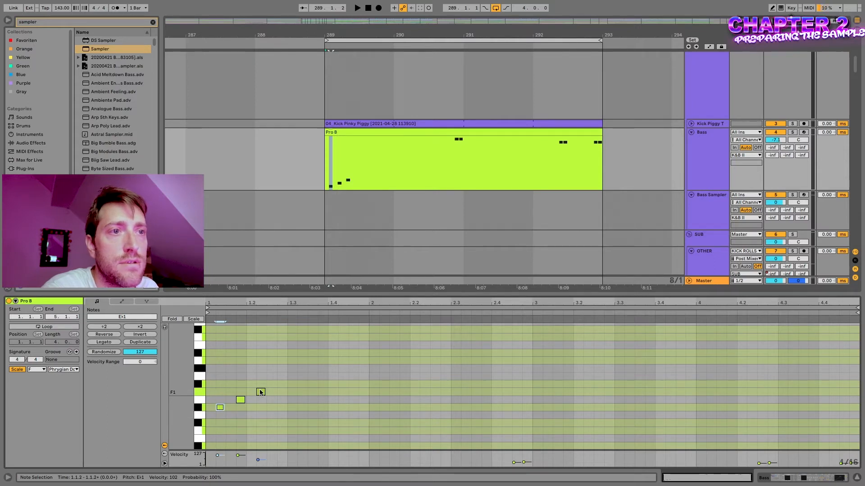
pyautogui.click(261, 392)
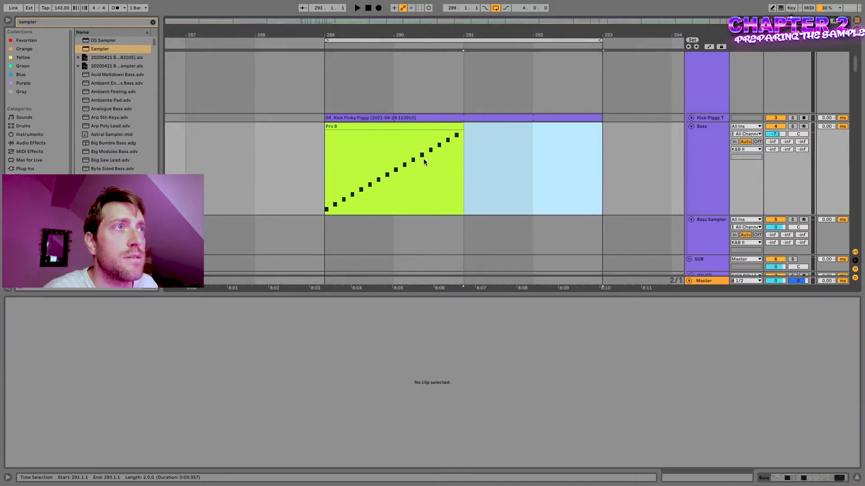
# - Set Fixed Grid to 1/16 and split the bass clip at every grid line with Cmd+E
pyautogui.rightClick(394, 165)
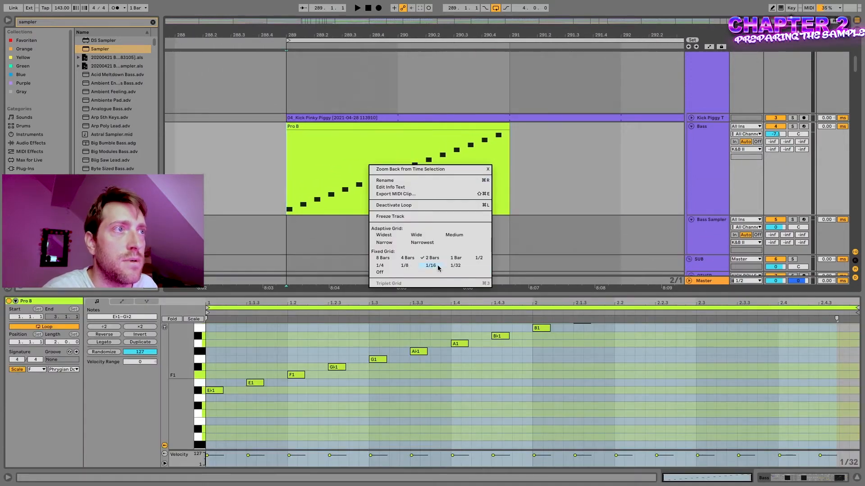
pyautogui.click(430, 265)
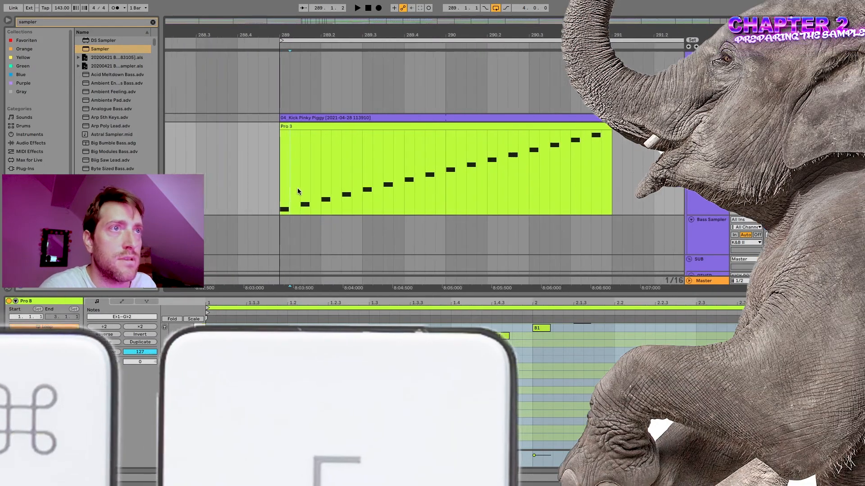
pyautogui.press('cmd+e')
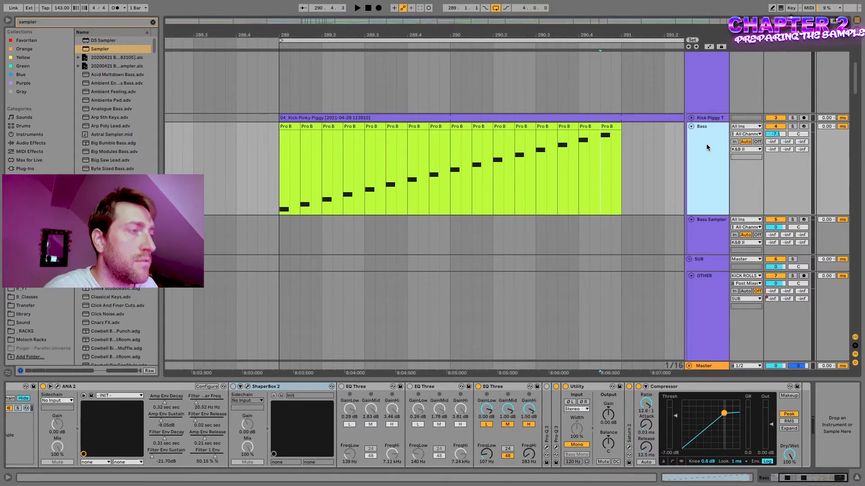
# - Freeze the duplicated Bass track, rendering its sixteen note clips to audio
pyautogui.rightClick(707, 149)
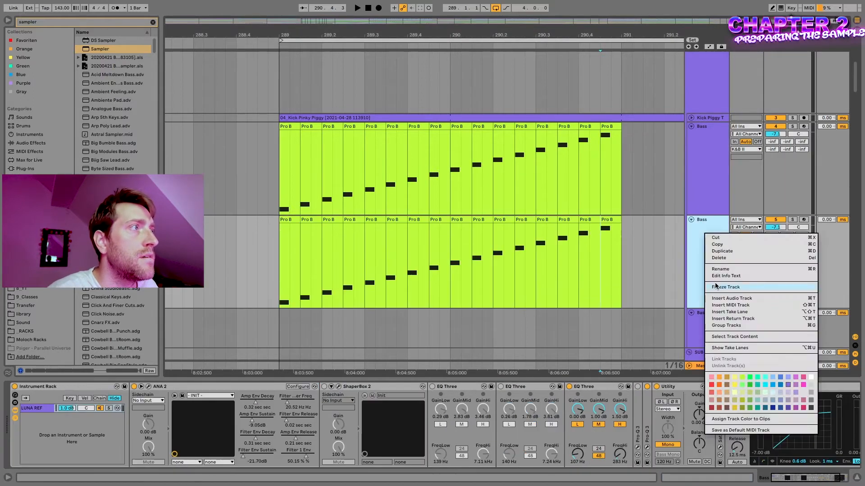
pyautogui.click(726, 286)
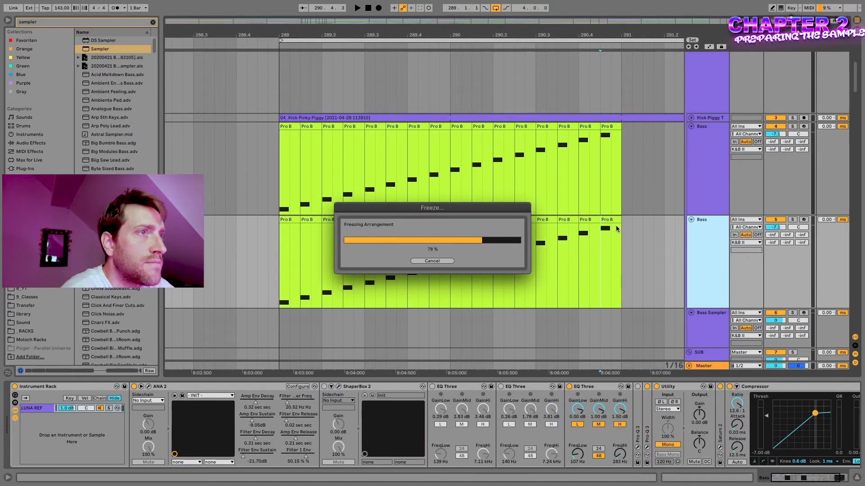
pyautogui.rightClick(708, 219)
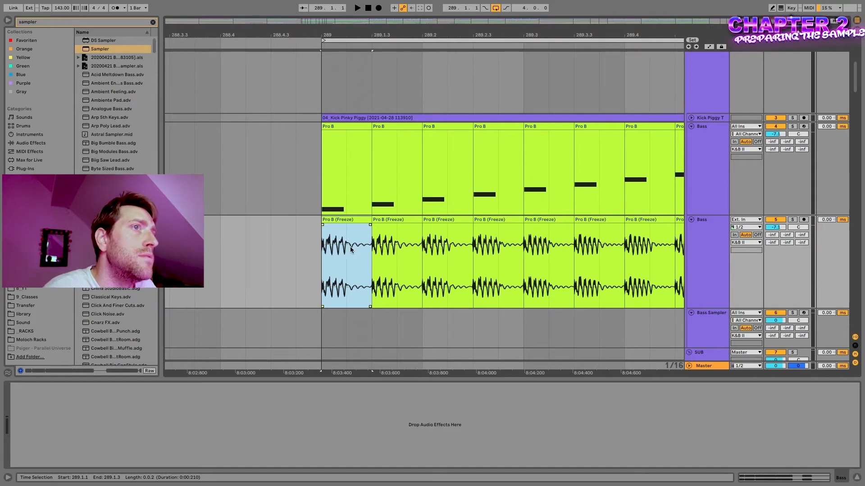
pyautogui.moveTo(358, 232)
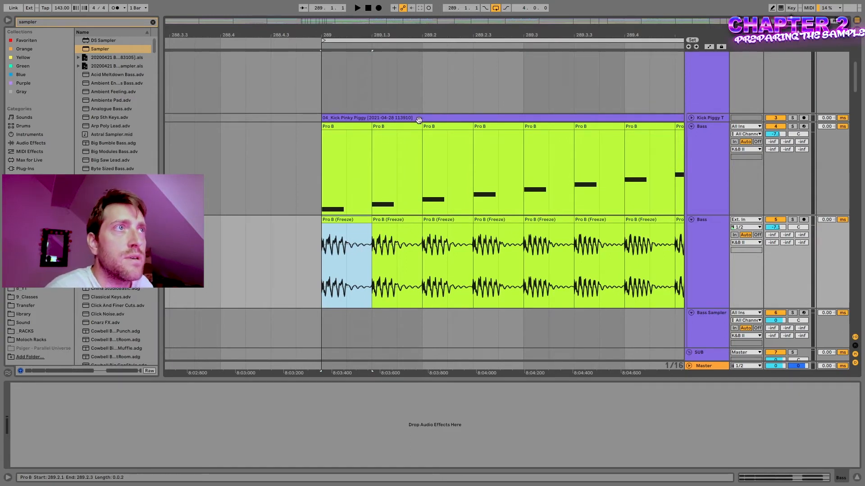
# - Select a frozen bass audio clip and show its options to locate its Freeze folder file
pyautogui.click(346, 219)
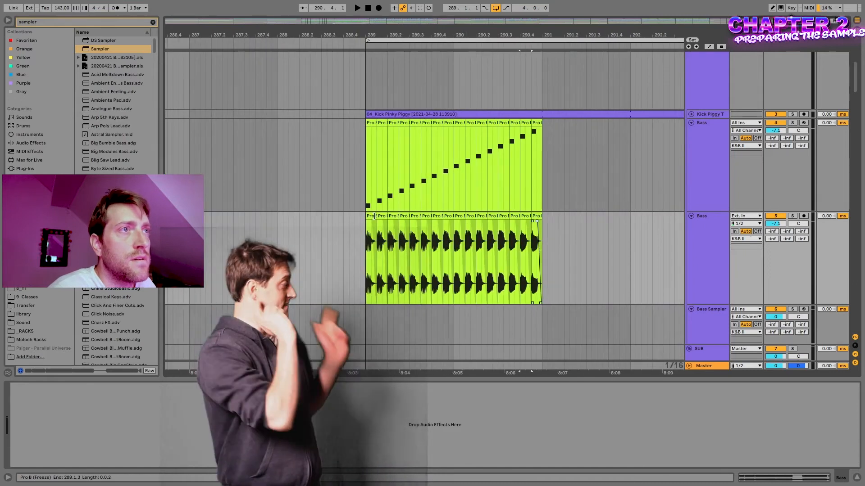
pyautogui.rightClick(452, 259)
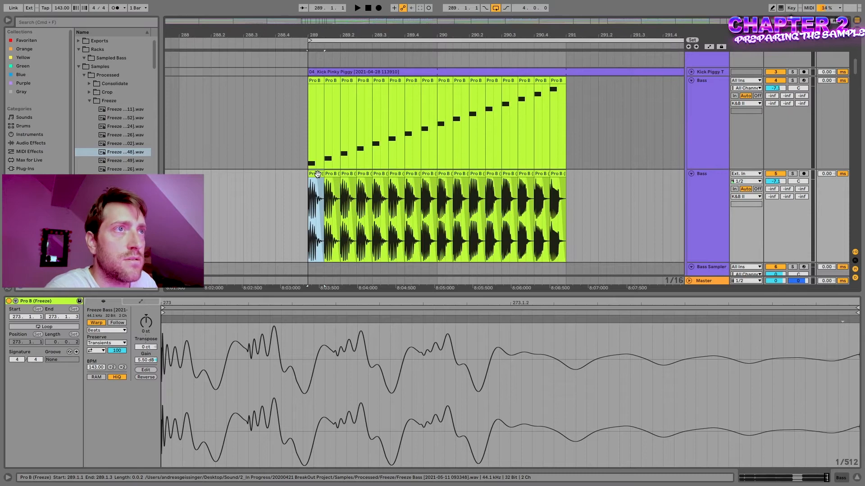
# - Select the frozen note clips and show the first clip's file in the Consolidate folder
pyautogui.moveTo(331, 177); pyautogui.dragTo(331, 261)
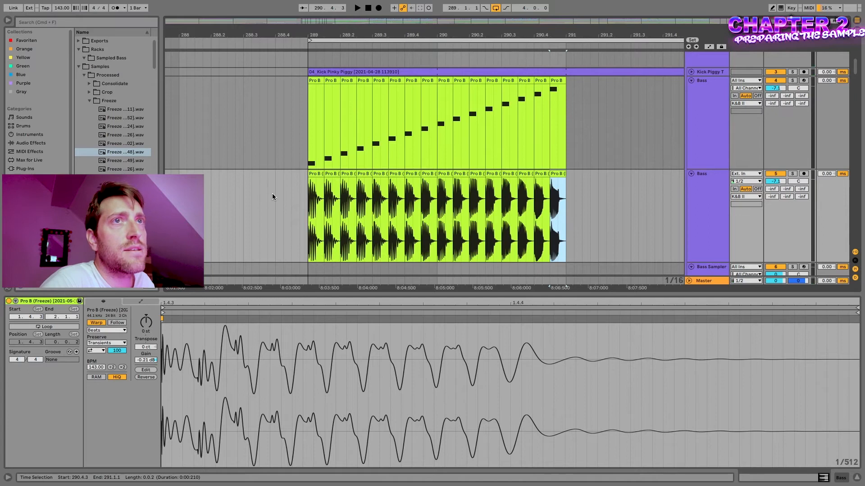
pyautogui.click(100, 74)
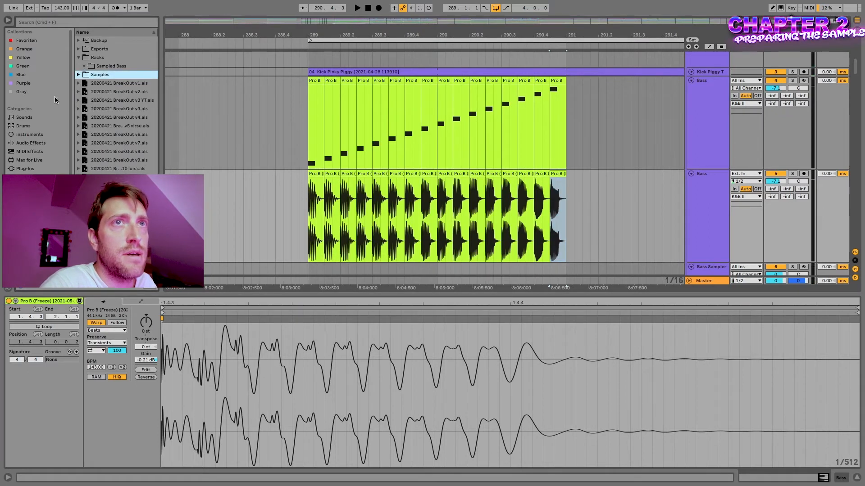
pyautogui.click(111, 65)
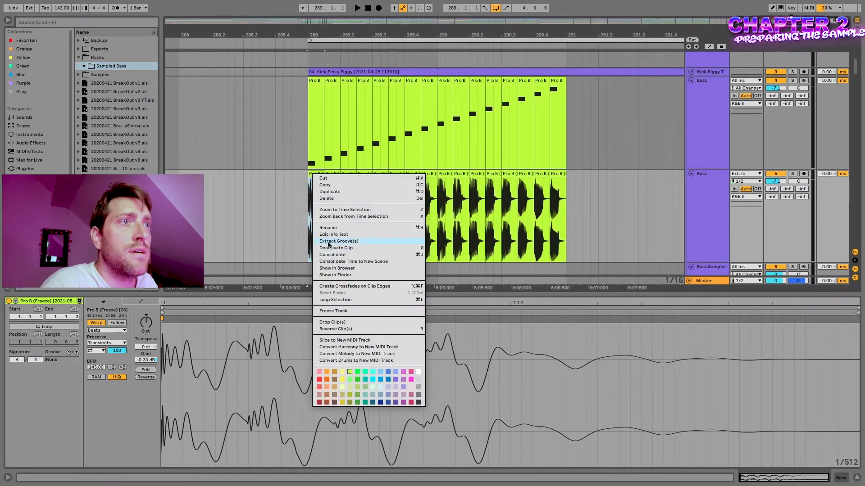
pyautogui.moveTo(337, 268)
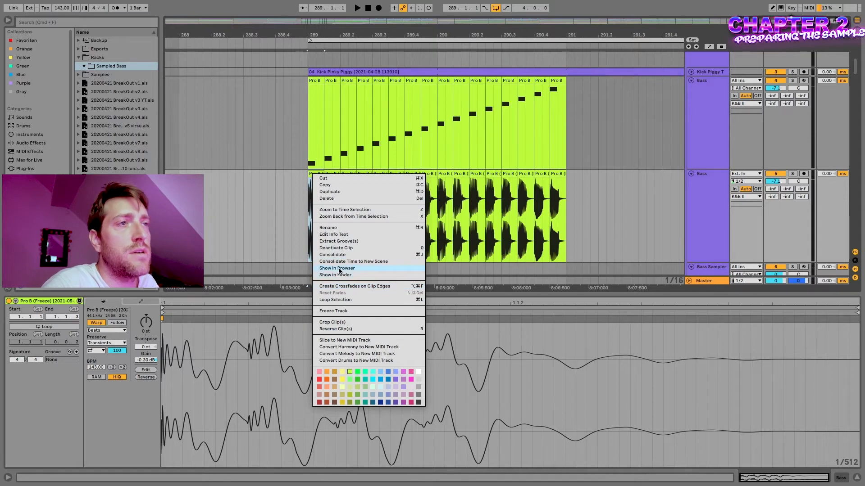
pyautogui.click(337, 268)
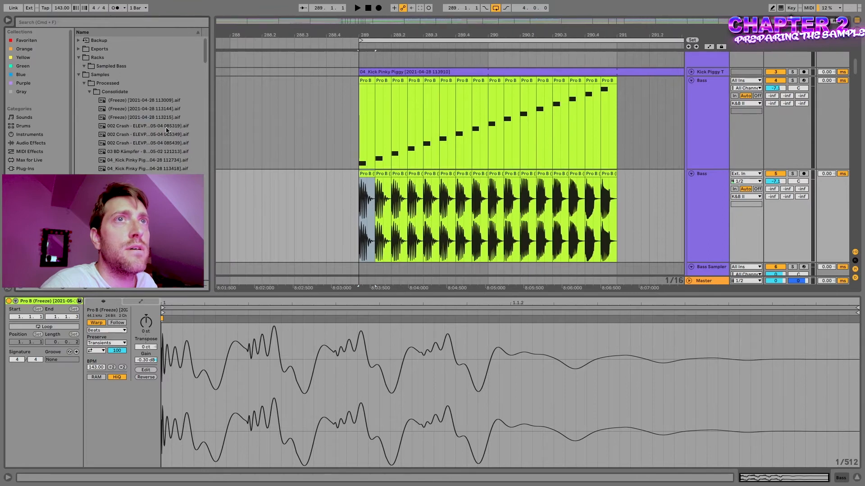
pyautogui.scroll(-3)
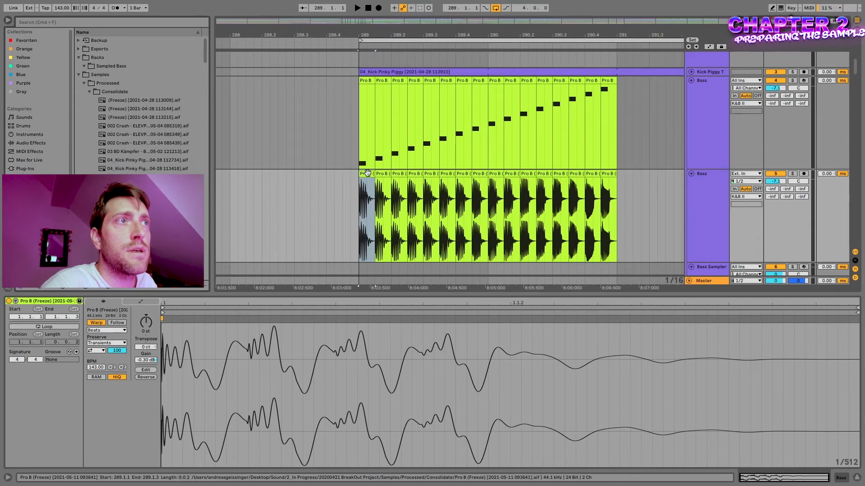
pyautogui.click(110, 66)
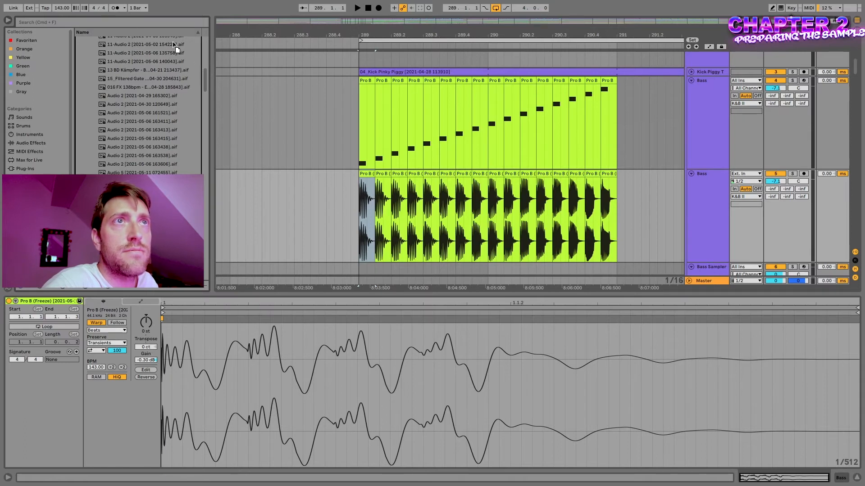
# - Rename the first resampled bass sample to '1 - D#' in the Sampled Bass folder
pyautogui.rightClick(142, 74)
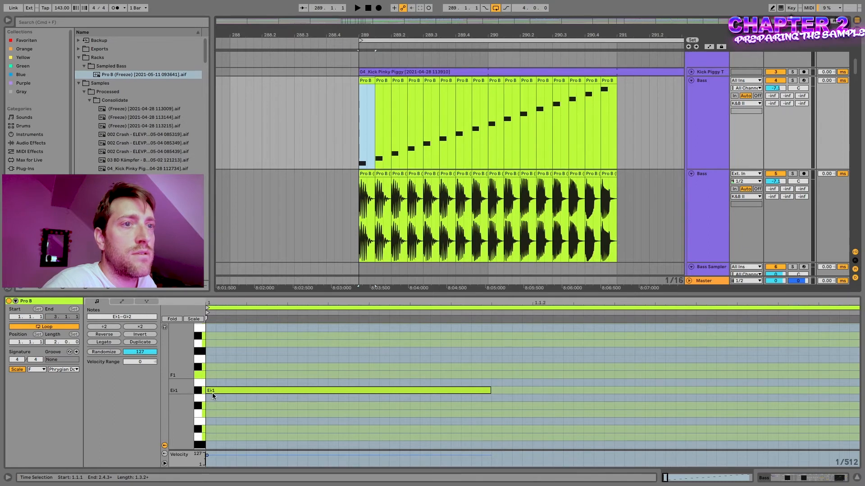
pyautogui.rightClick(141, 74)
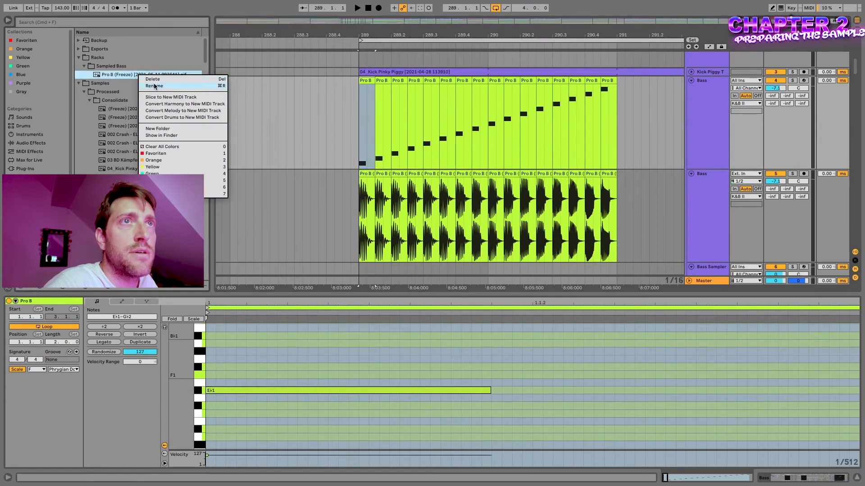
pyautogui.click(155, 86)
pyautogui.write('1 - D#')
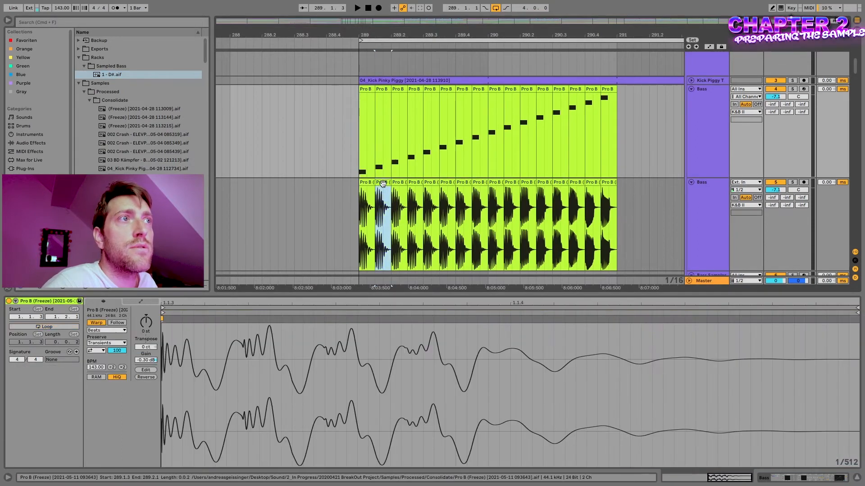
# - Reveal the frozen Pro B clip files in Finder
pyautogui.rightClick(397, 188)
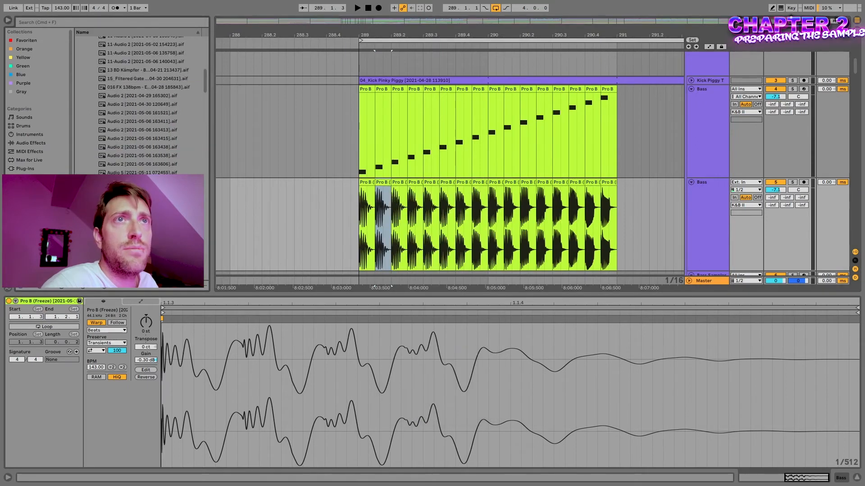
pyautogui.click(109, 83)
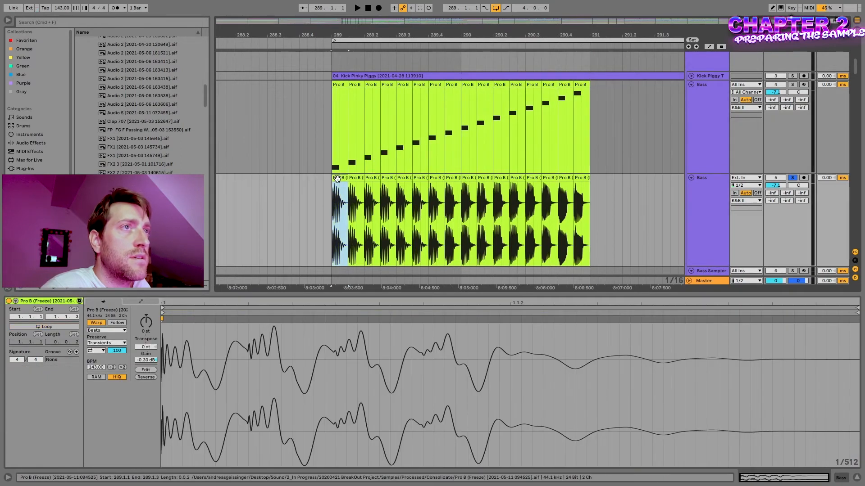
pyautogui.rightClick(337, 177)
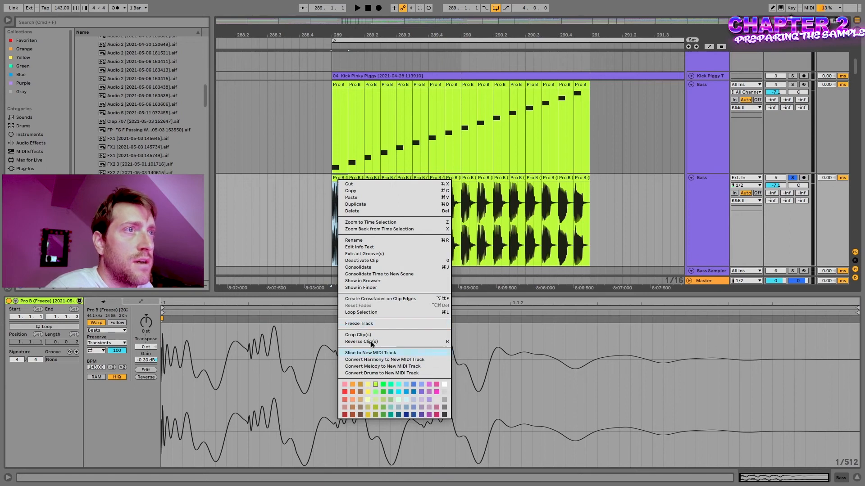
pyautogui.click(361, 287)
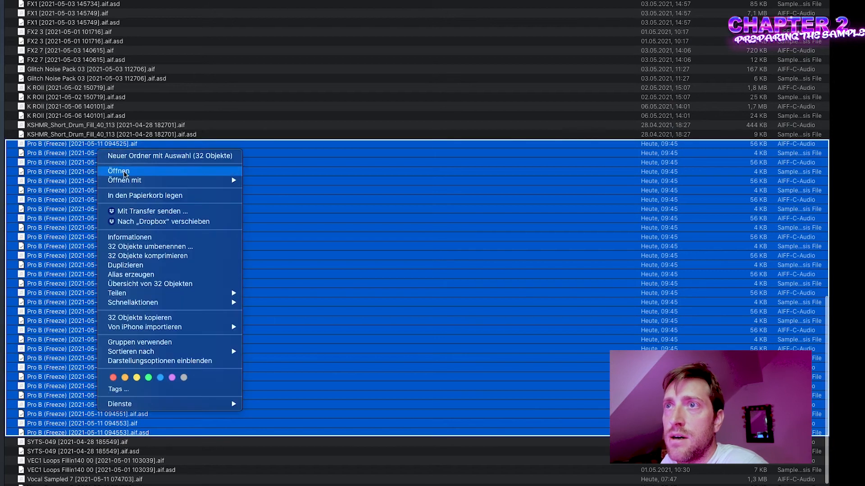
pyautogui.moveTo(563, 156)
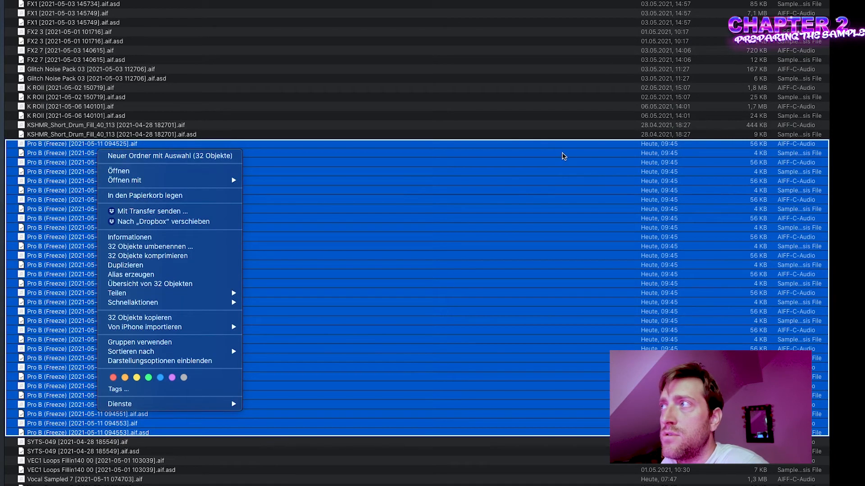
# - Rename the Pro B freeze files 1-D# through 16-F# inside the Sampled Bass folder
pyautogui.click(562, 157)
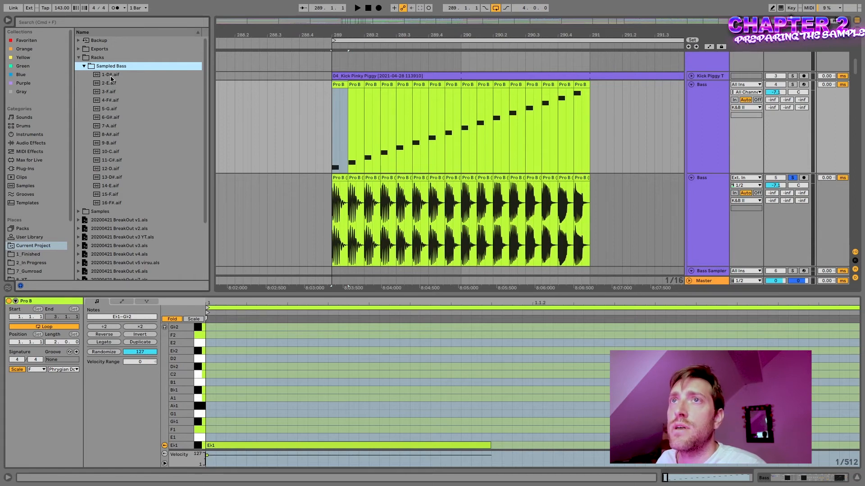
pyautogui.click(109, 75)
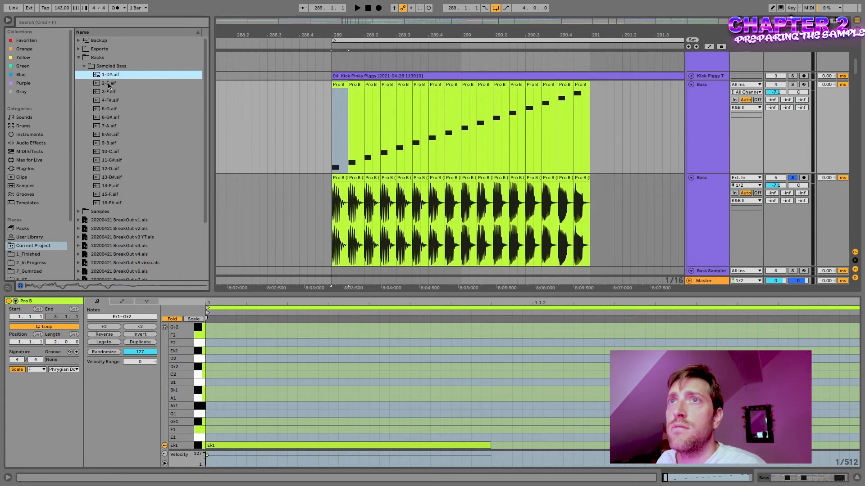
pyautogui.click(109, 109)
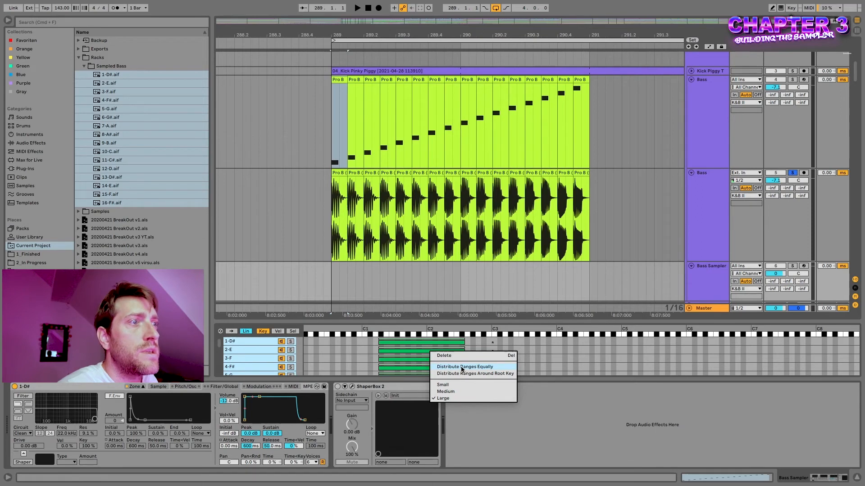
# - Distribute the sixteen bass sample zones equally so each gets its own key
pyautogui.click(464, 367)
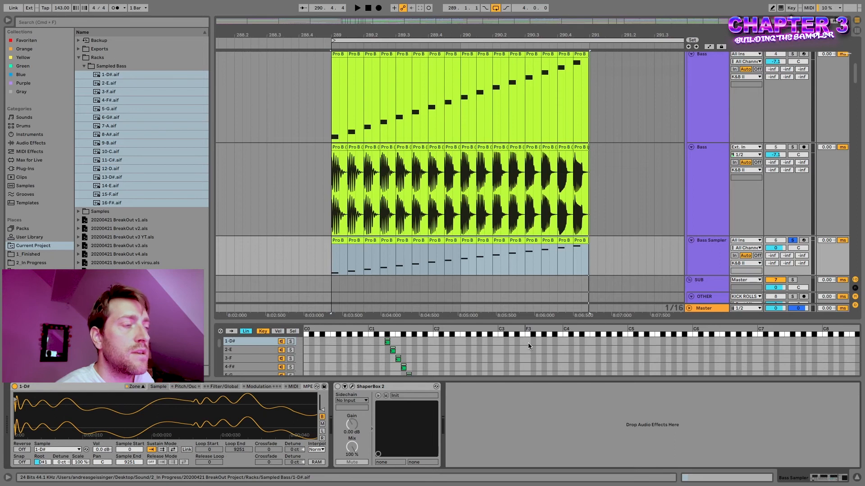
pyautogui.moveTo(506, 346)
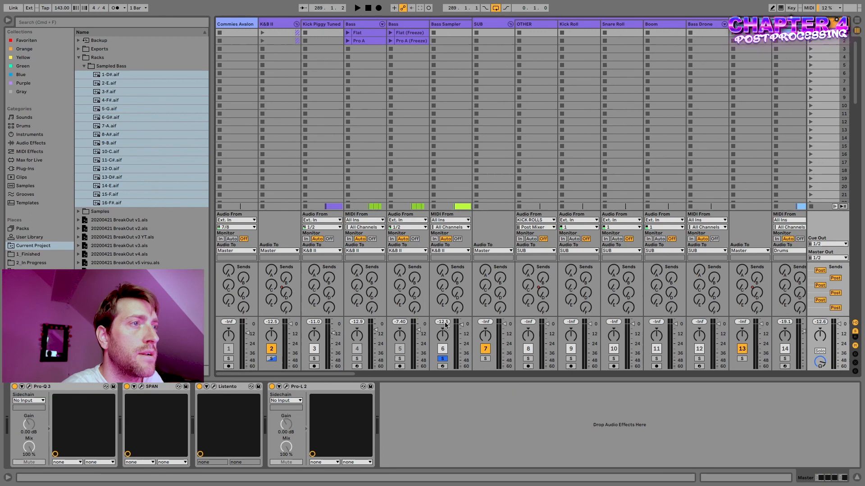
# - Switch to Arrangement View to see the enlarged Bass Sampler track and its clip
pyautogui.press('tab')
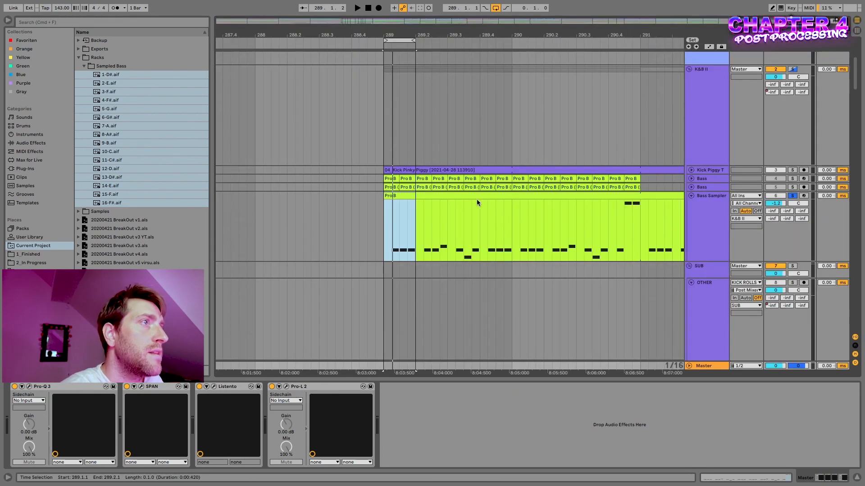